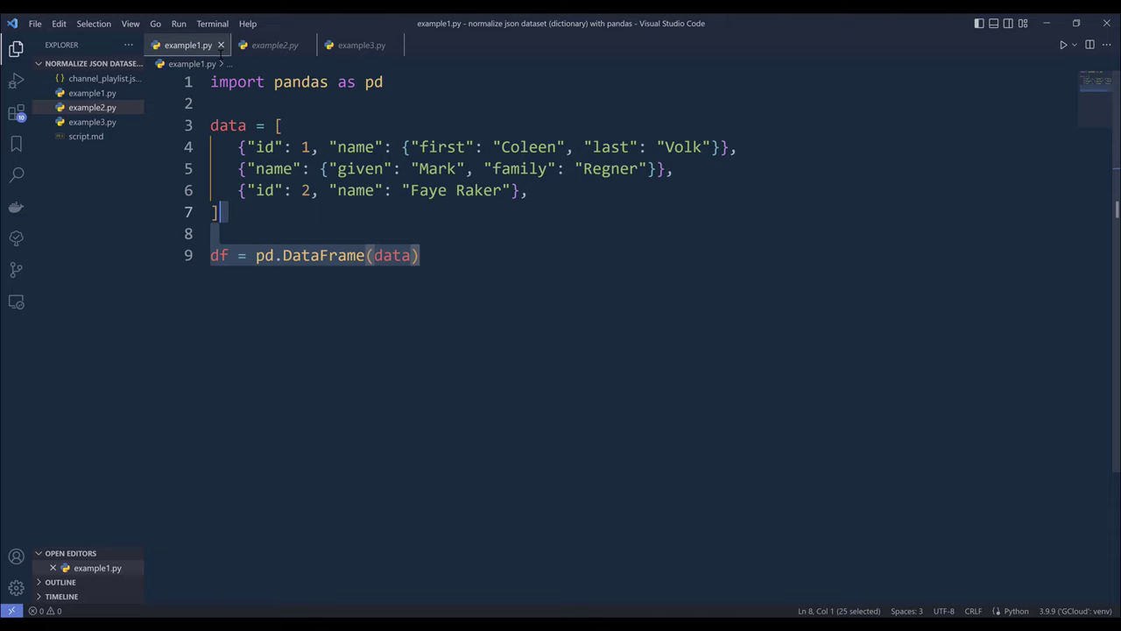
Run example1 in the Python terminal and print df, showing name values as nested dictionaries.
key(ctrl+a)
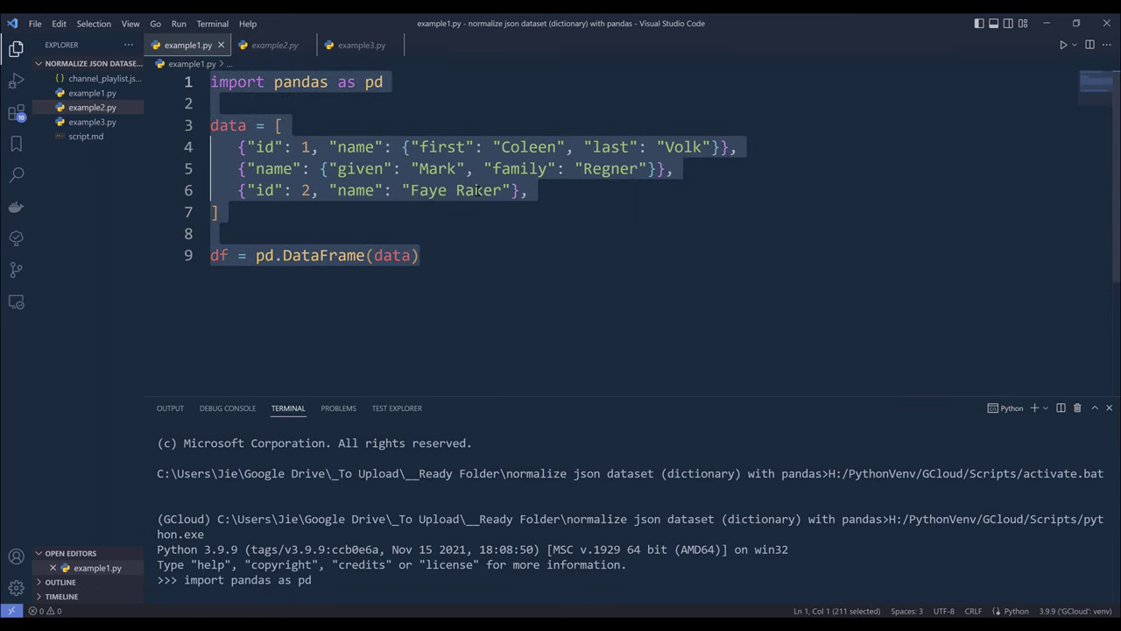
text(print)
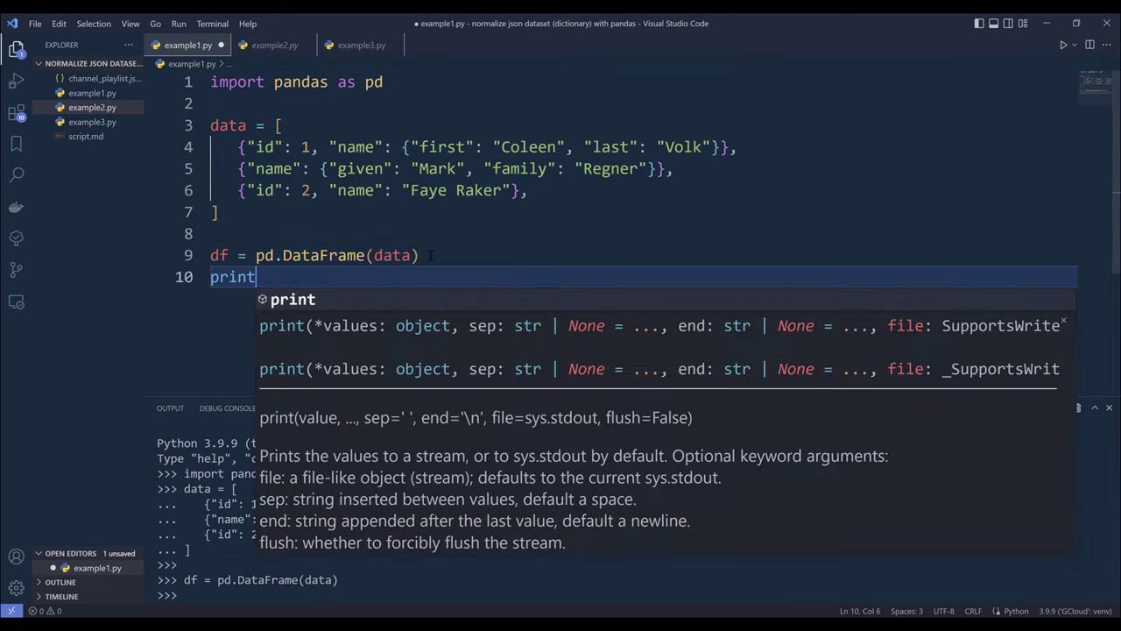
text((df))
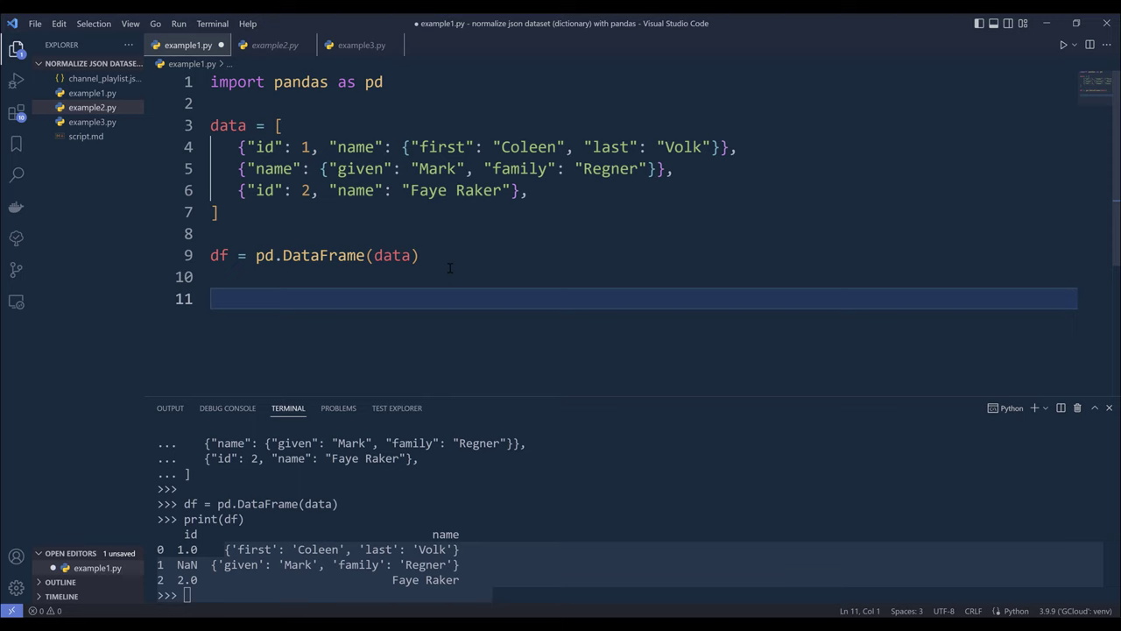
Add df_cleaned = pd.json_normalize(data) and print it, yielding name.first, name.last, name.given, name.family columns.
text(pd.j)
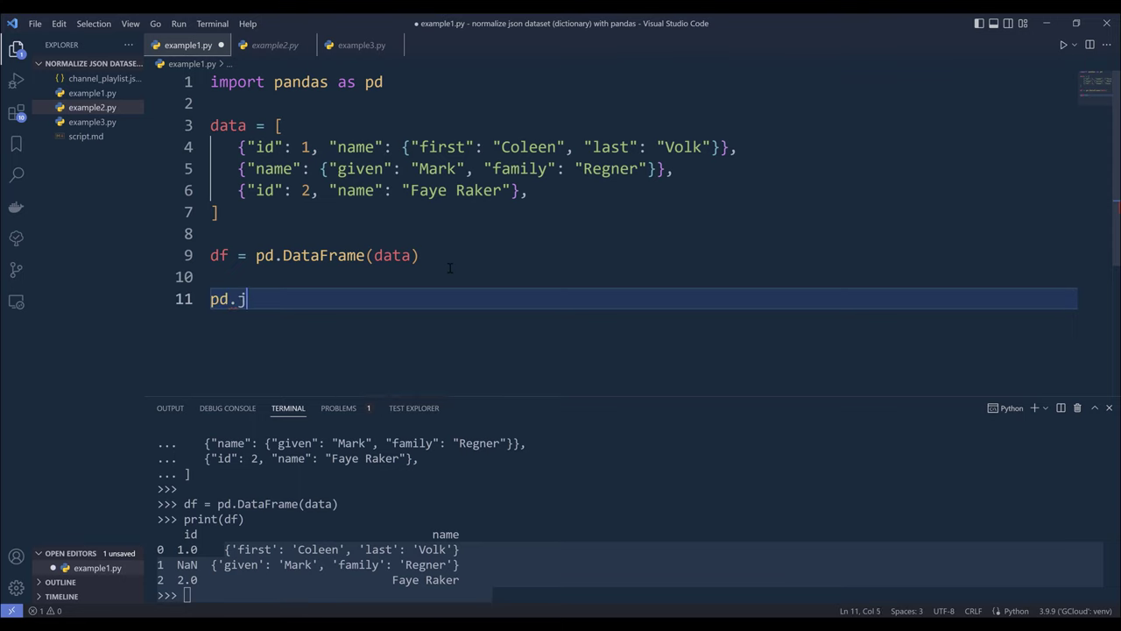
text(son_normalize)
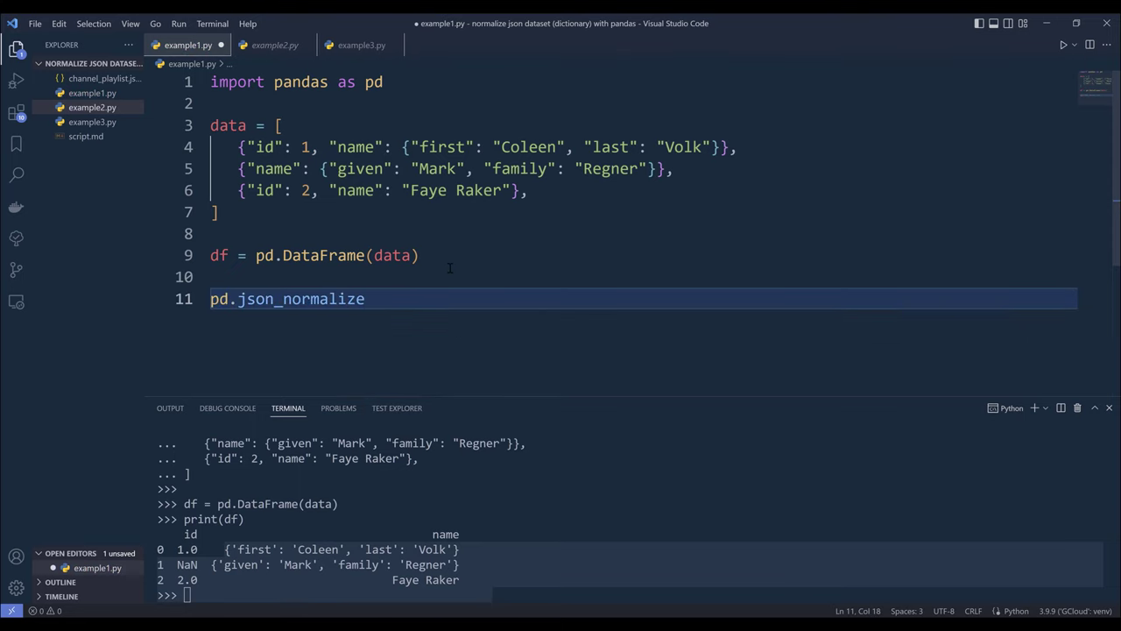
text(()
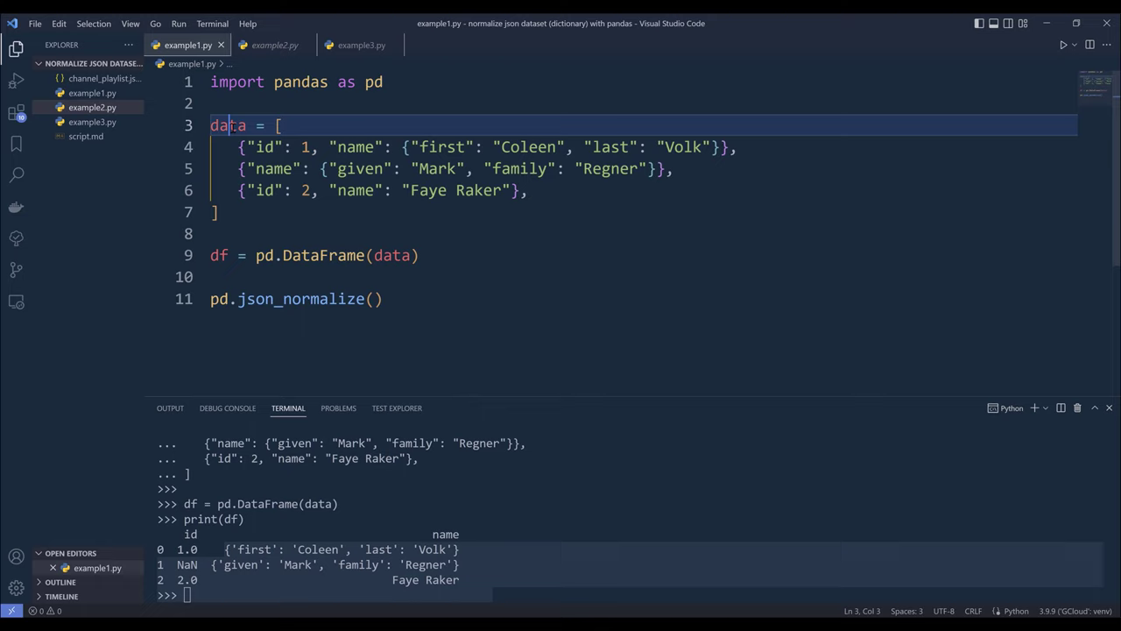
double_click(228, 126)
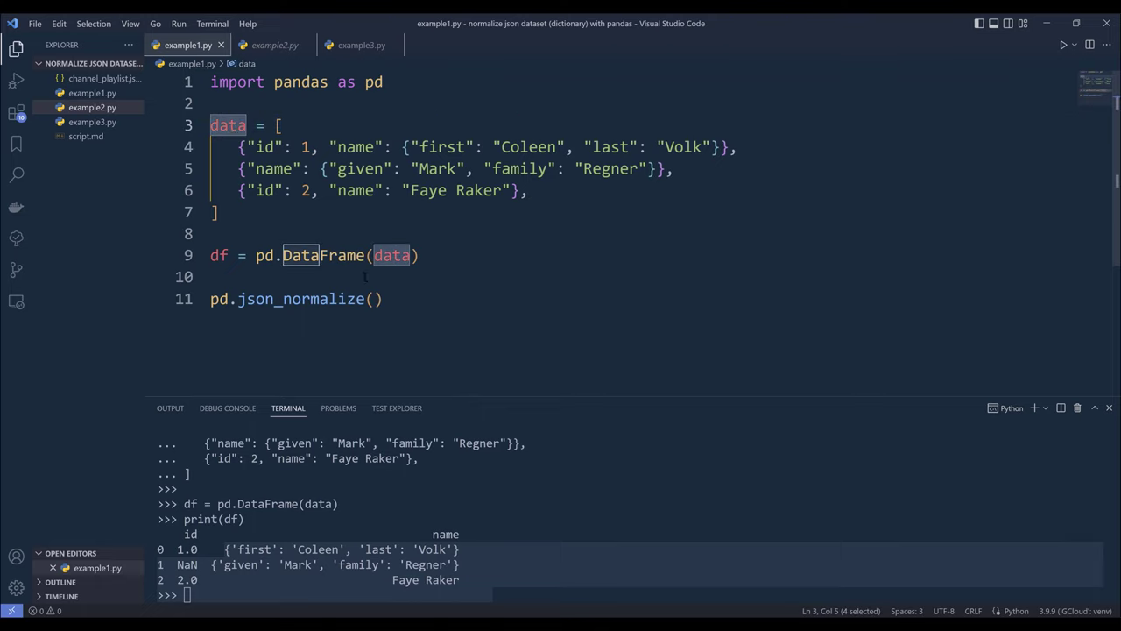
text(data)
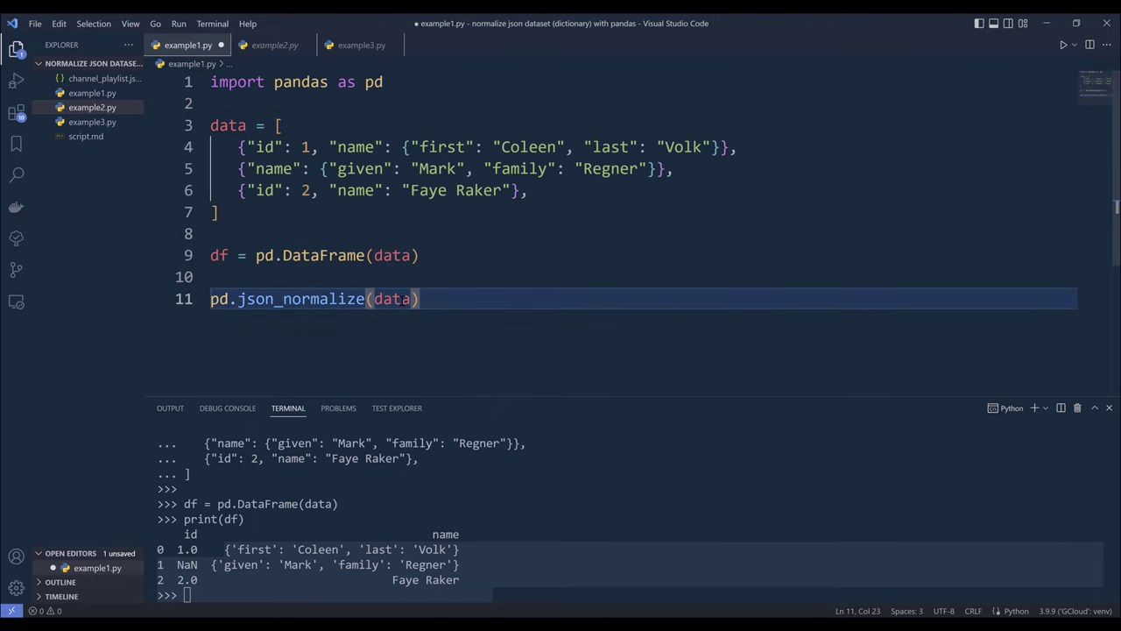
text(df_)
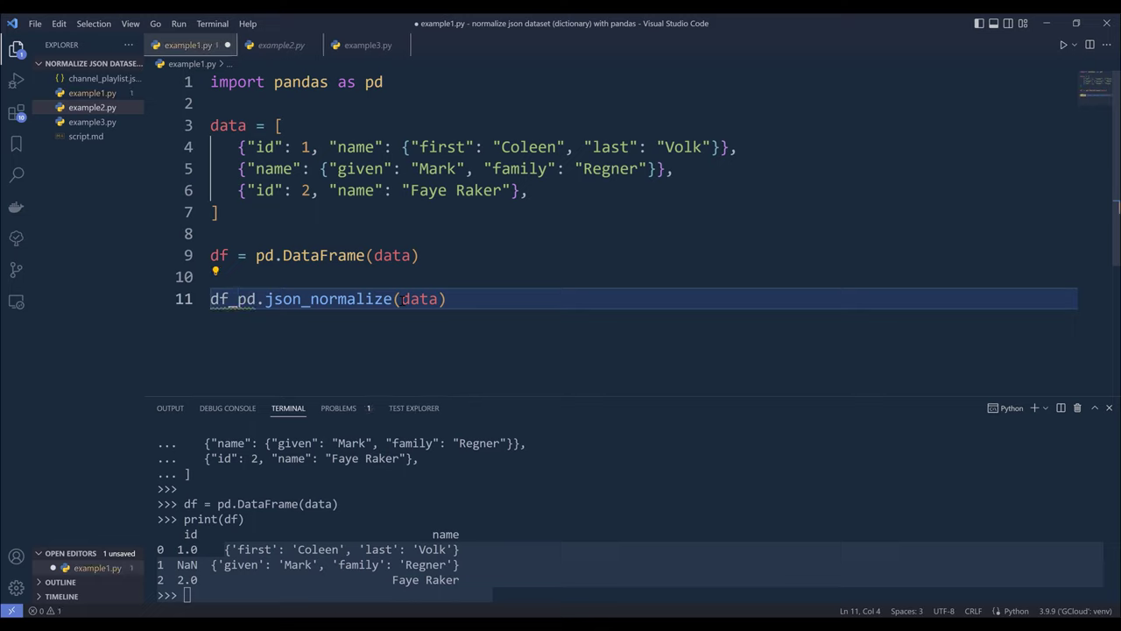
text(_cleaned =)
text(print)
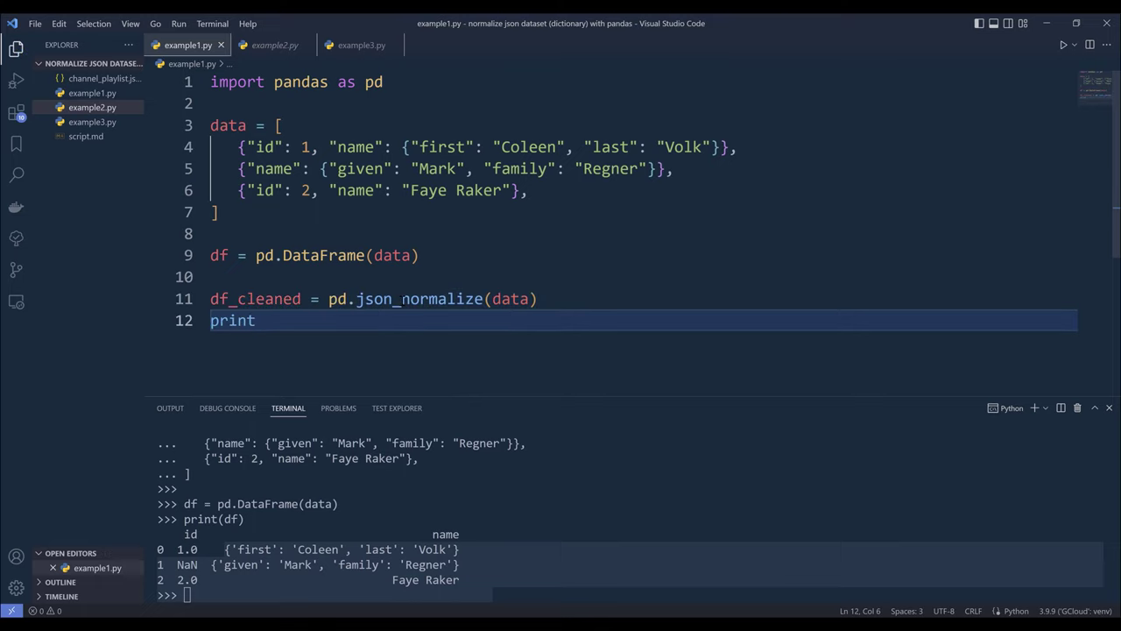
text((df_cleaned))
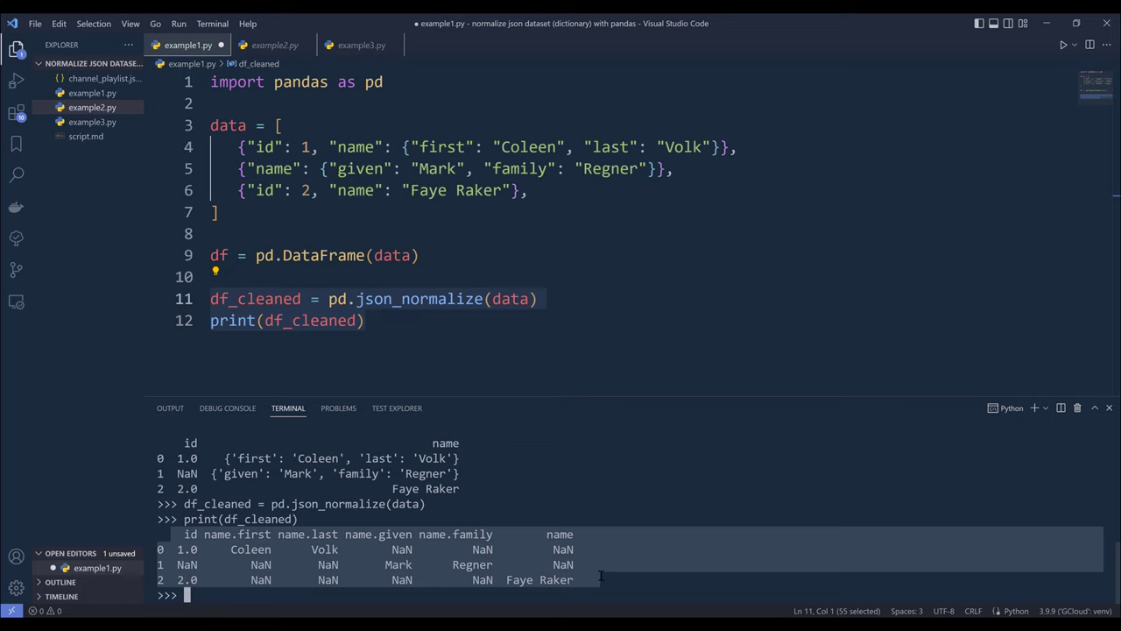
Switch to example2.py in the Explorer.
click(274, 45)
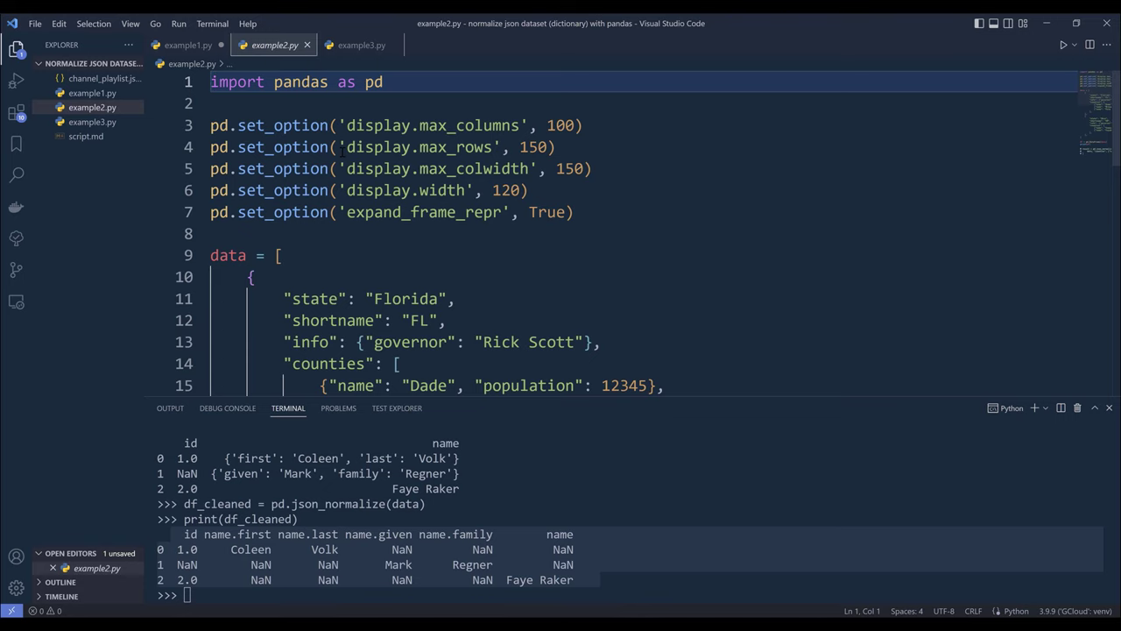
Review example2.py and run its data and DataFrame code, printing info and counties as nested values.
scroll(down, 3)
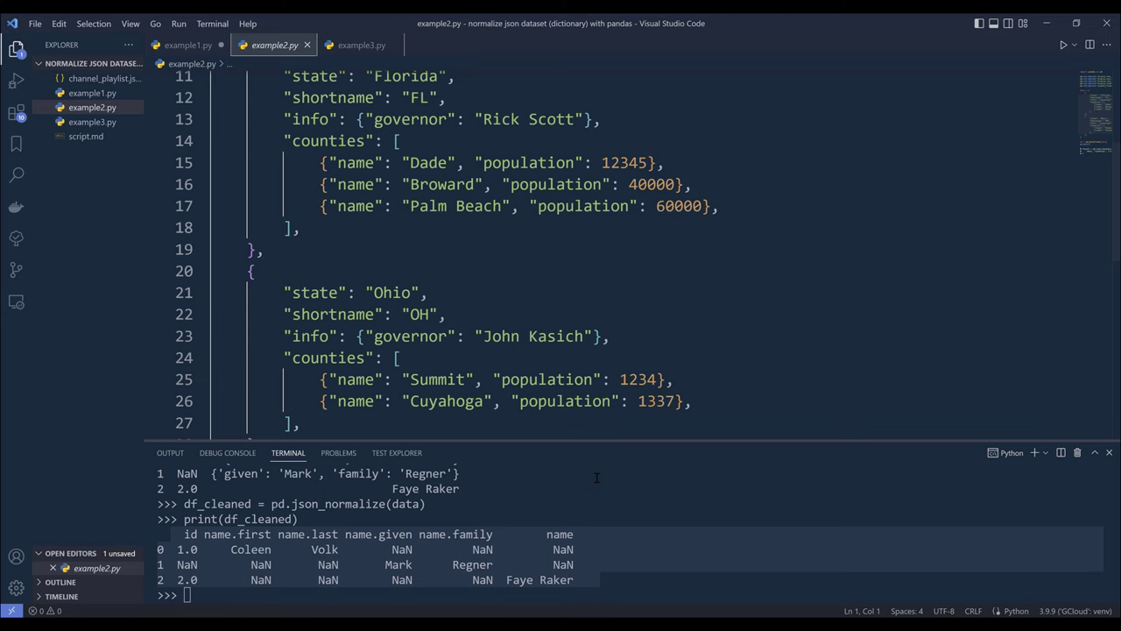
scroll(down, 3)
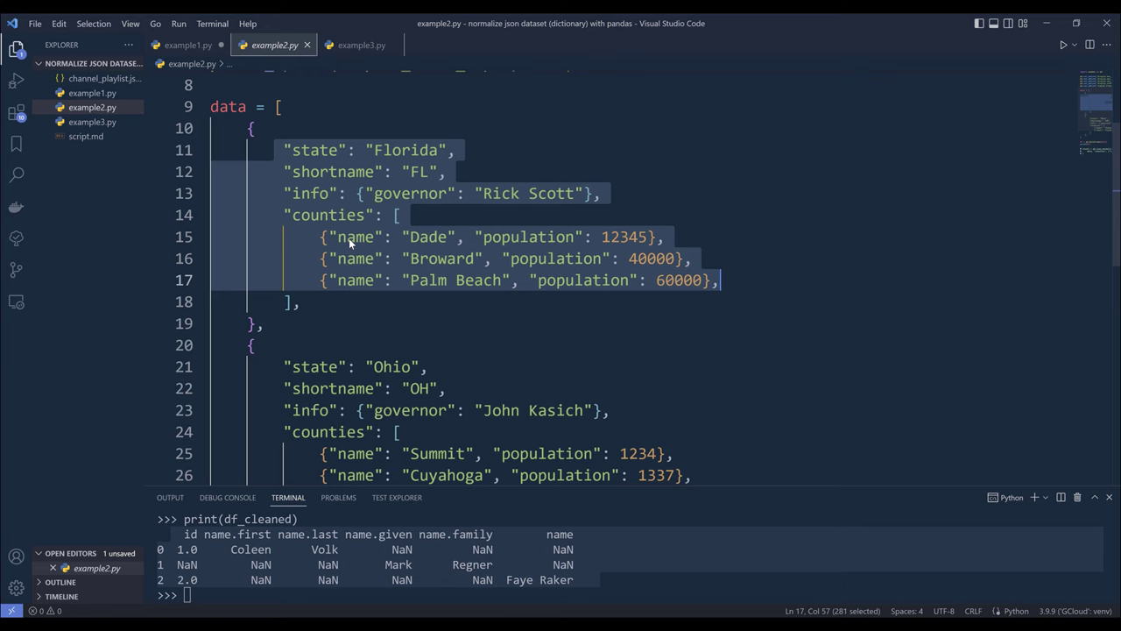
scroll(down, 3)
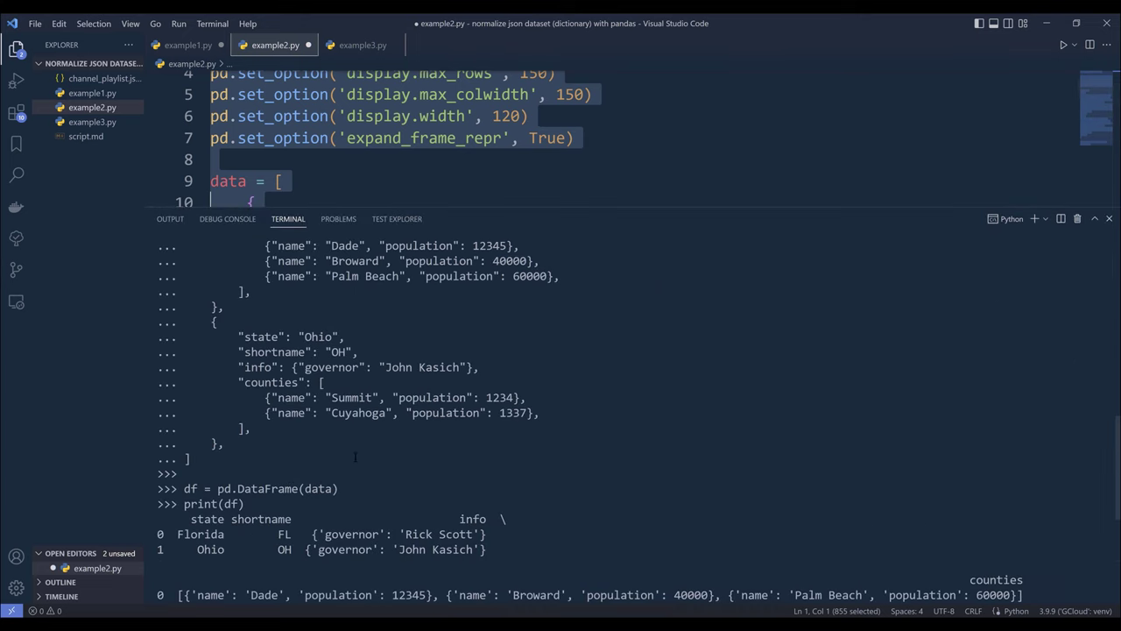
scroll(down, 3)
text(p)
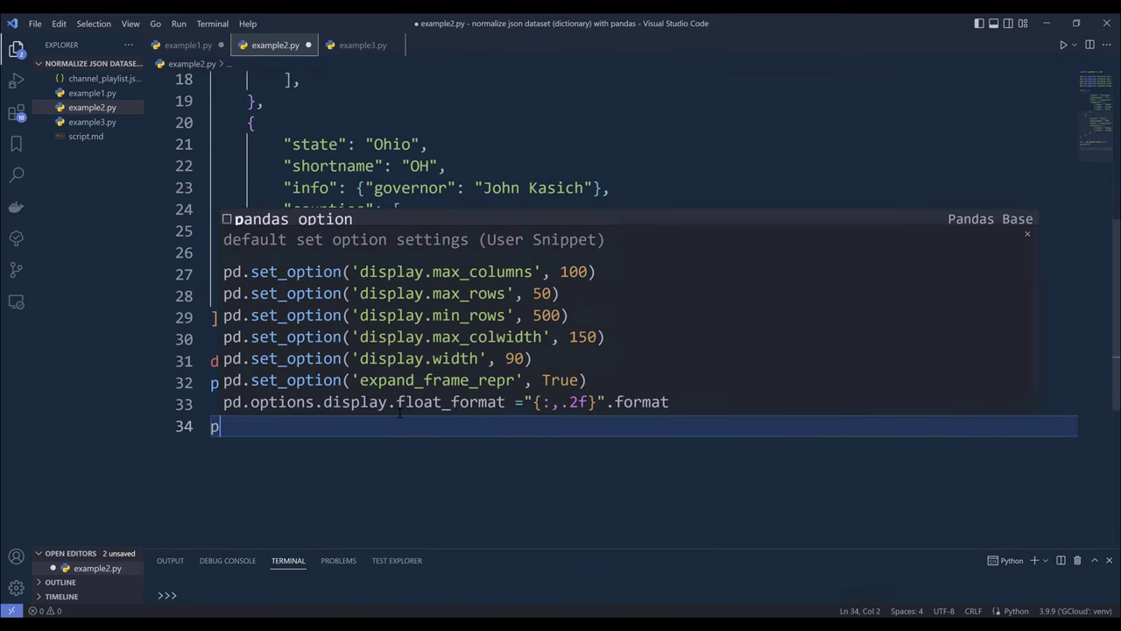
Add df2 = pd.json_normalize(data) and print(df2), yielding an info.governor column with counties still nested.
text(d.json_normalize()
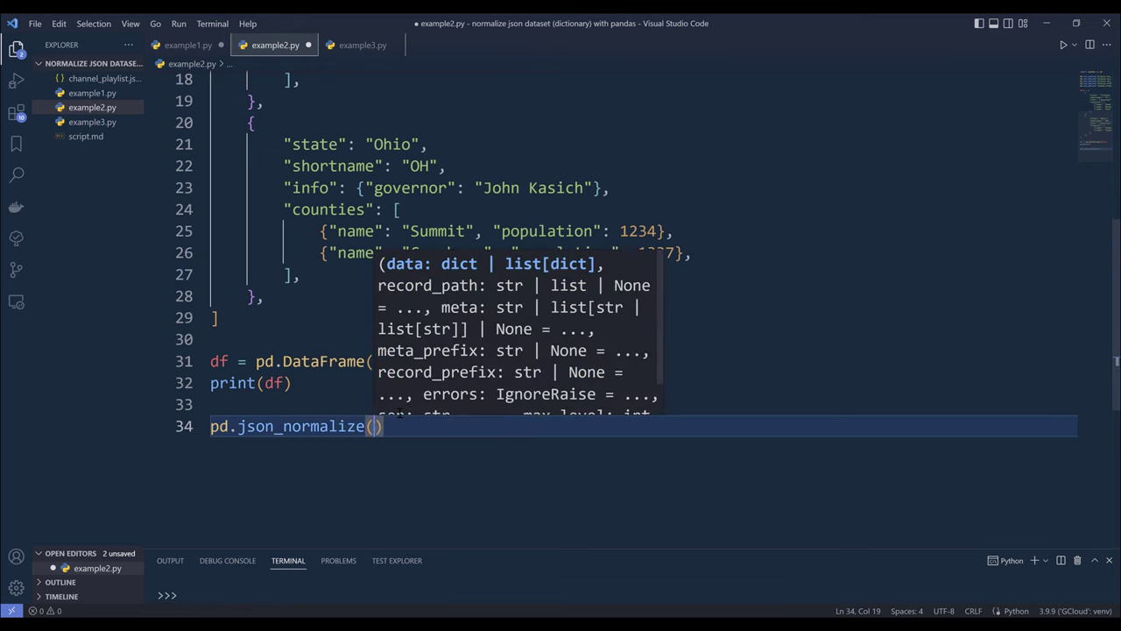
text(da)
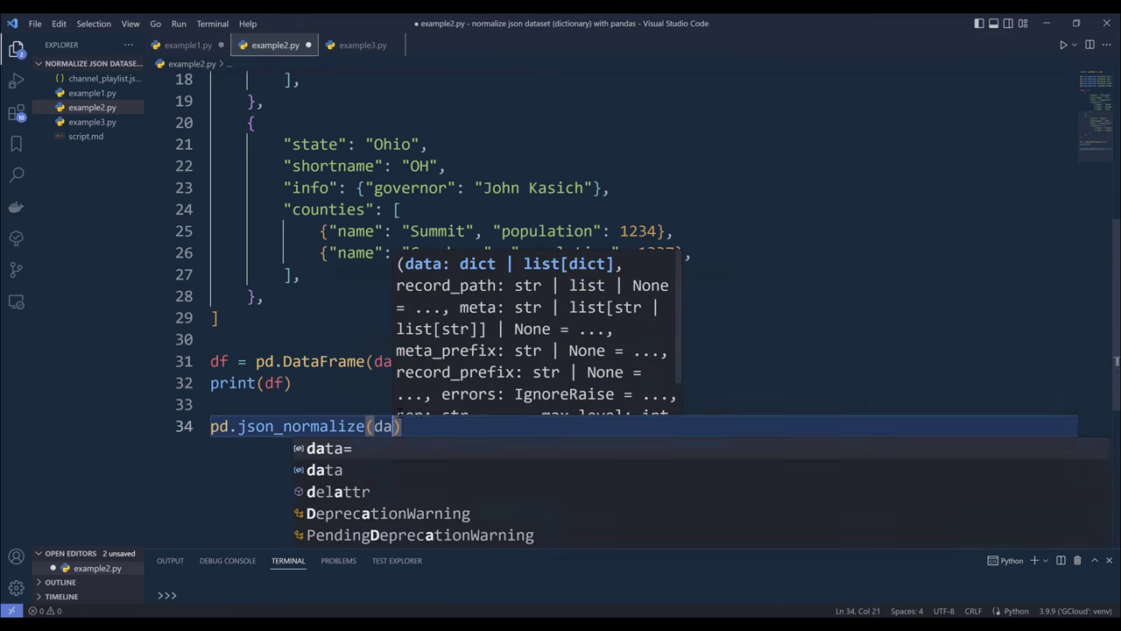
text(ta)
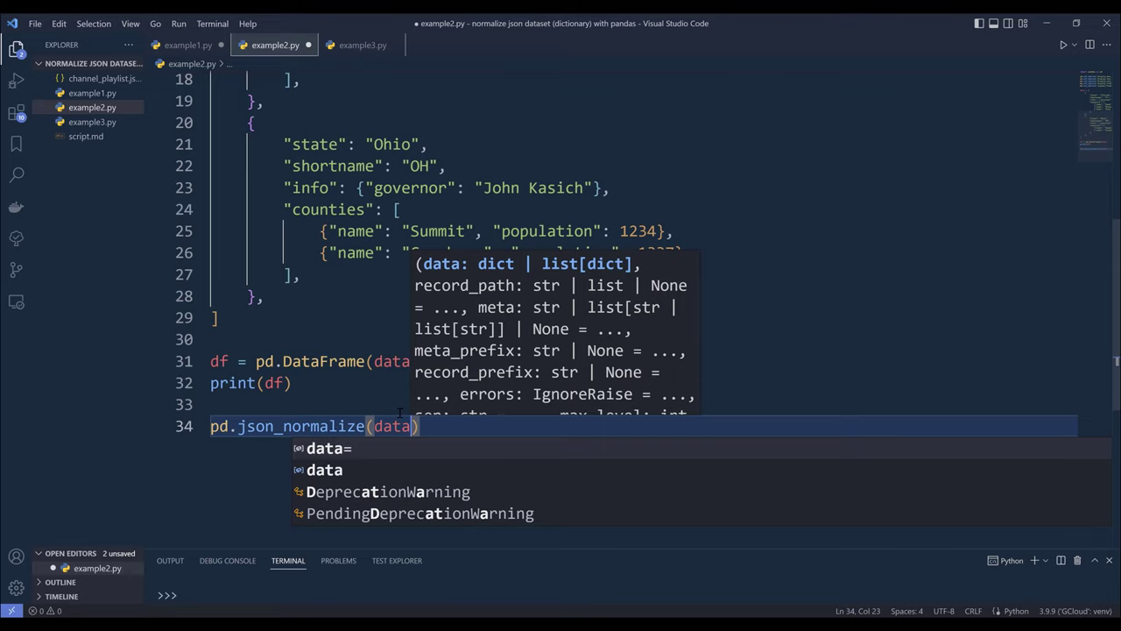
text(df2 =)
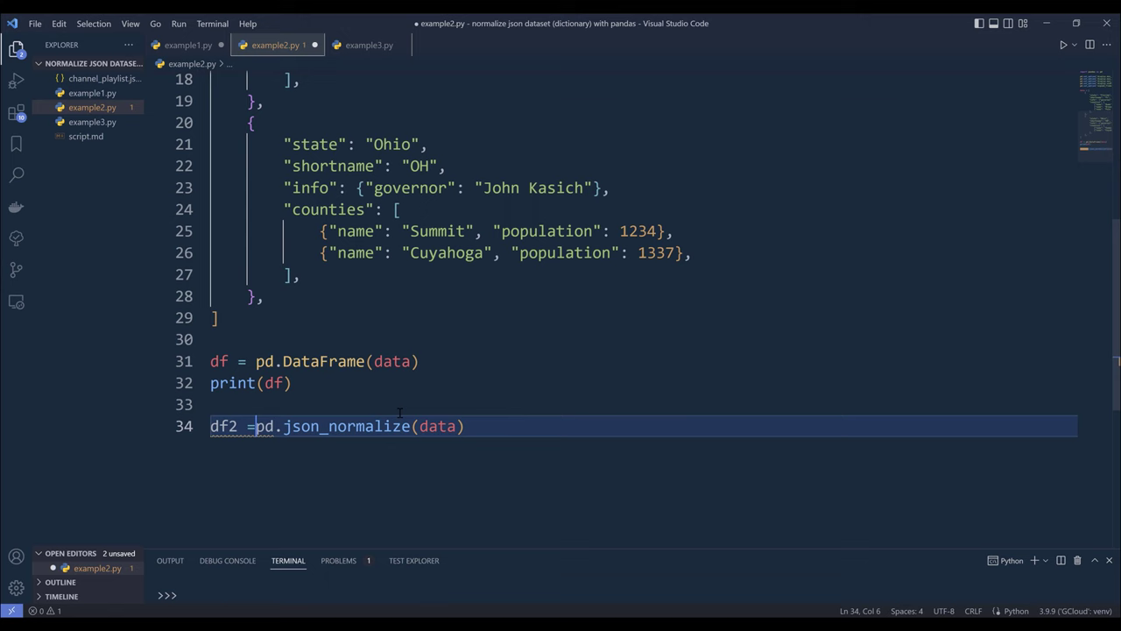
text(print(df2)
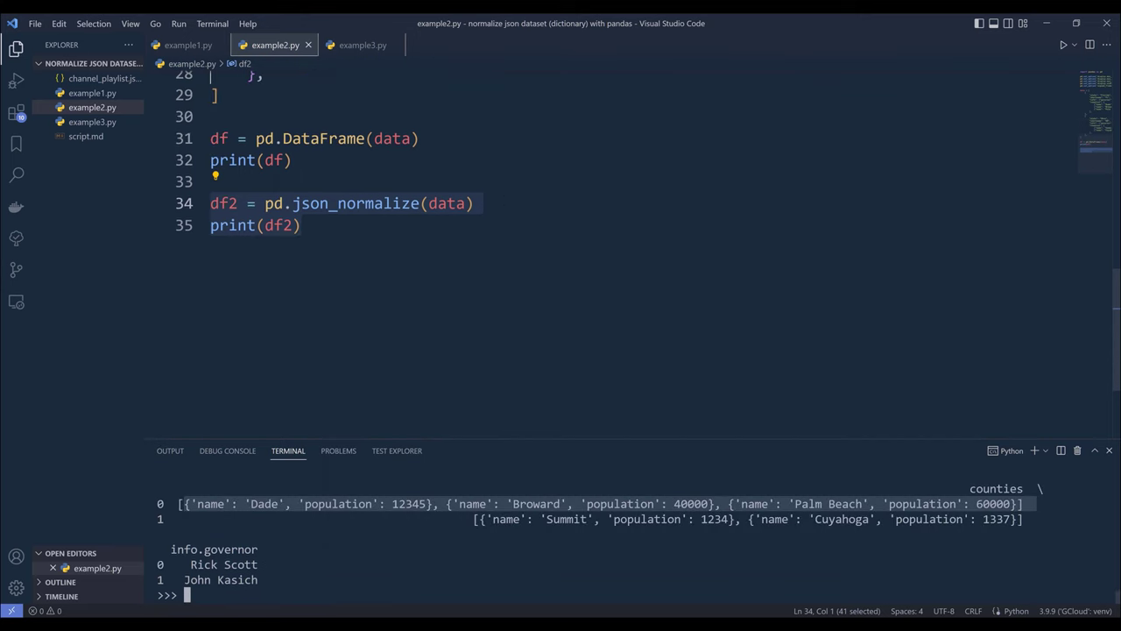
text(, record_path=)
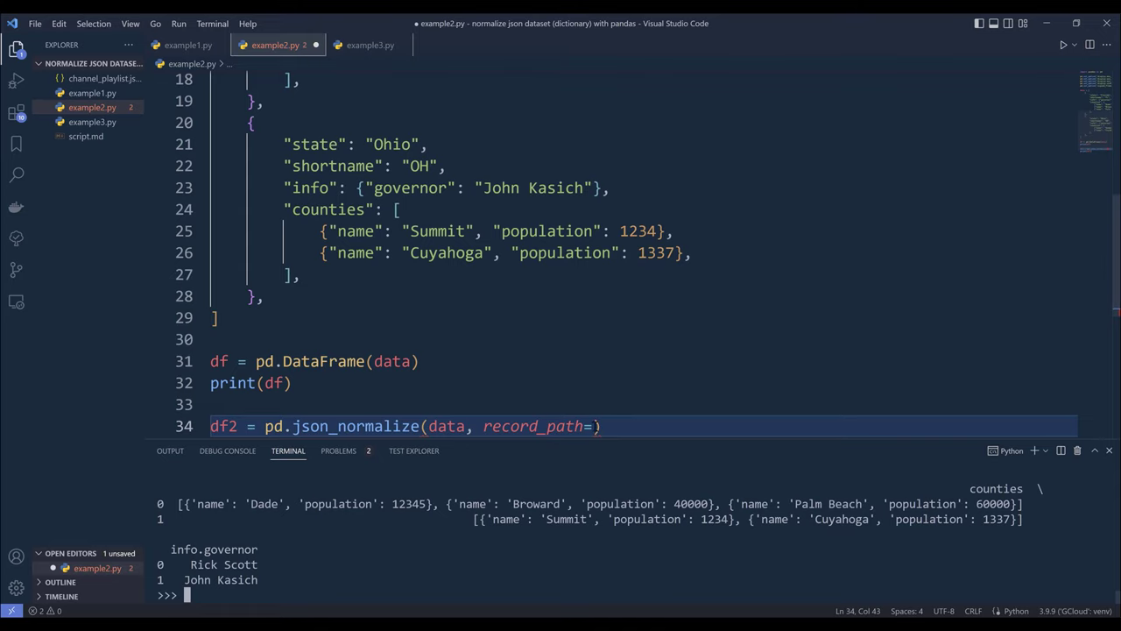
Set record_path='counties' so the output lists five counties with name and population columns.
text(')
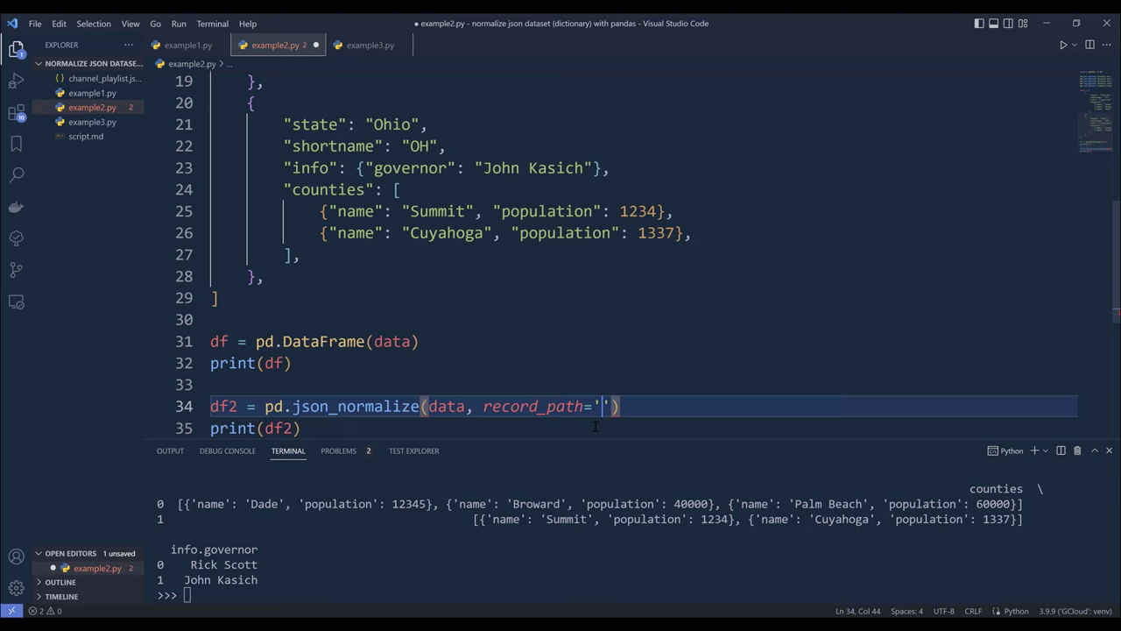
text(counties)
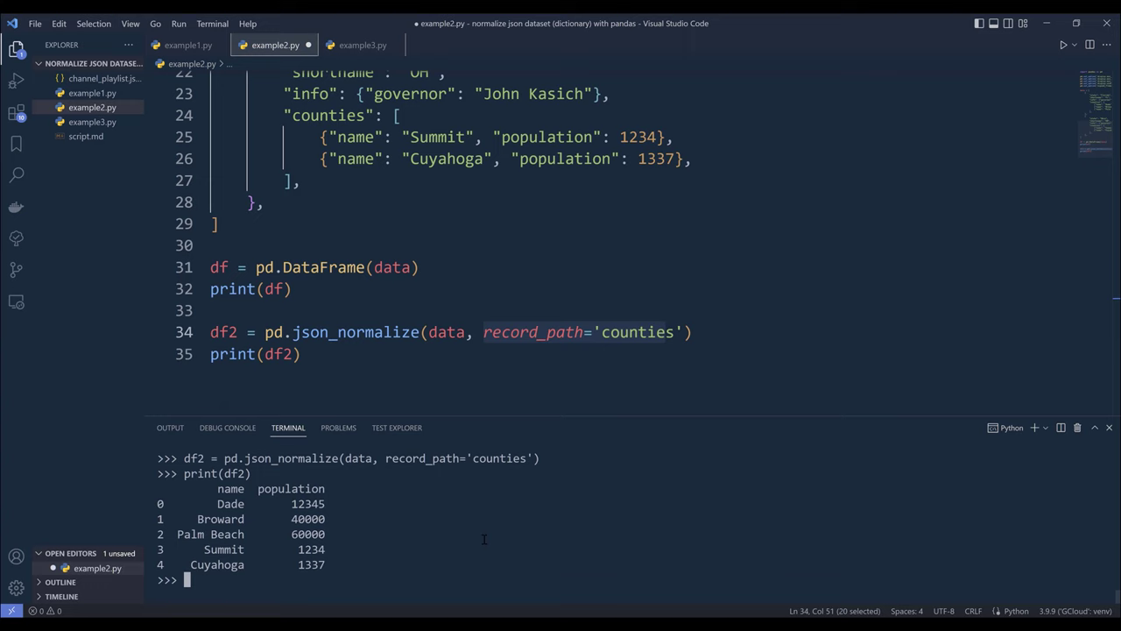
click(686, 333)
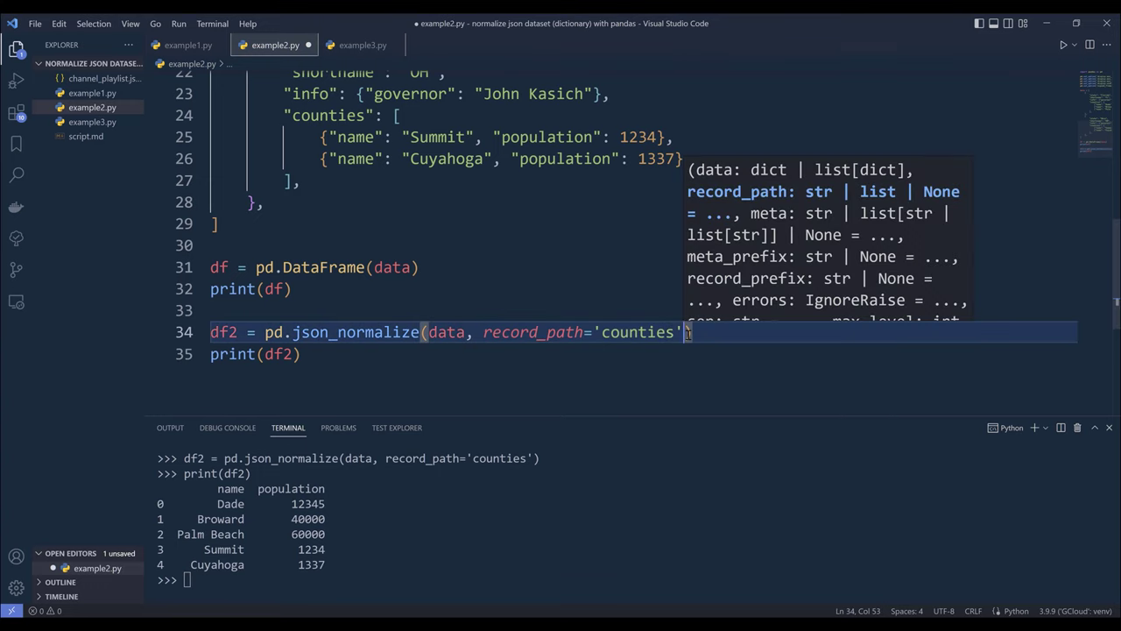
Add meta=['state', 'shortname', ['info', 'governor']] and highlight the three Florida county rows in the output.
text(, meta=')
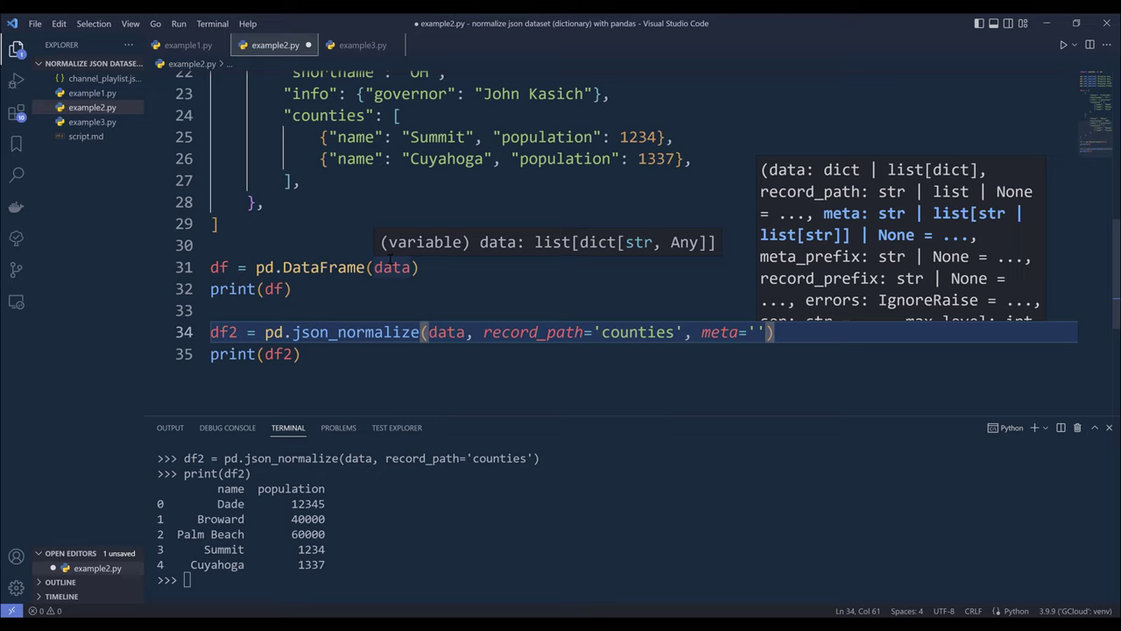
text(['state', 'shortname', [)
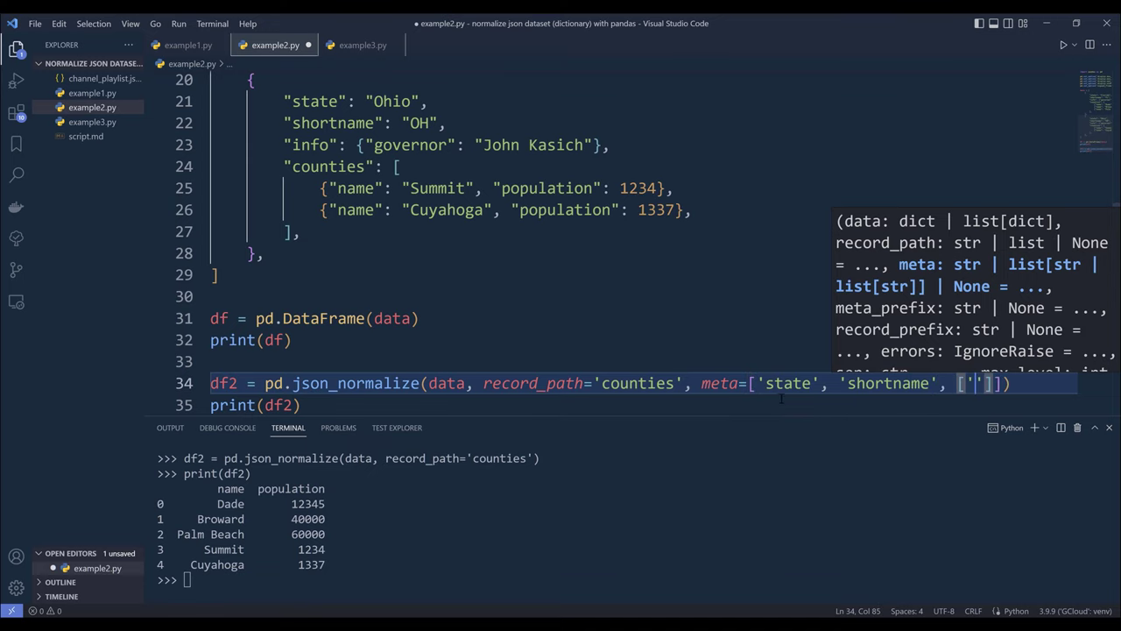
mouse_move(849, 265)
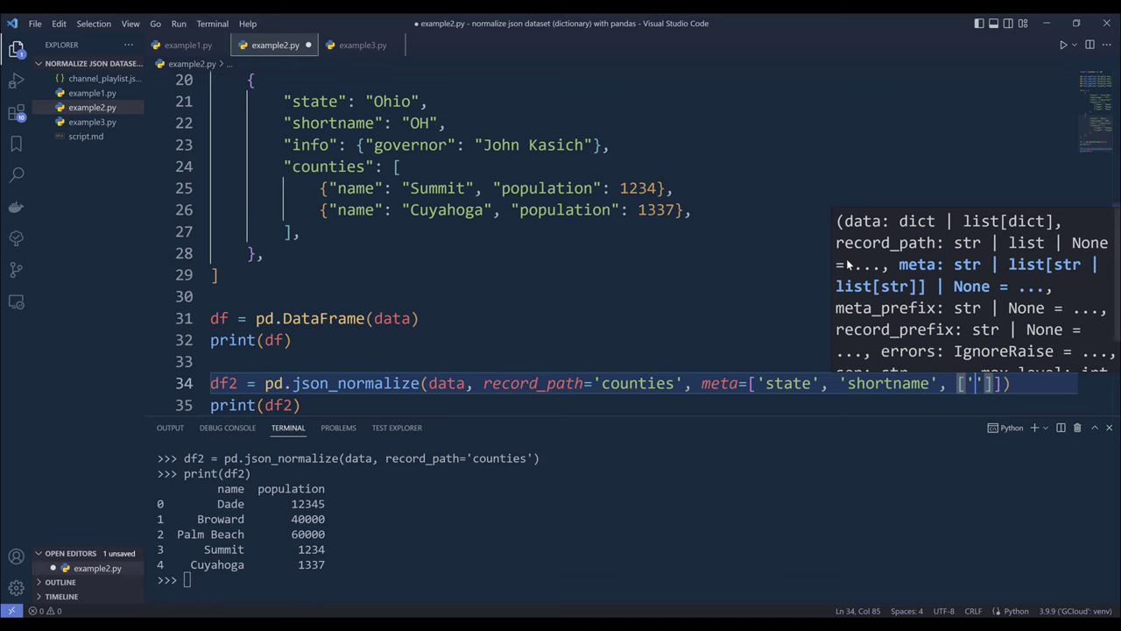
text(info', 'governor']]))
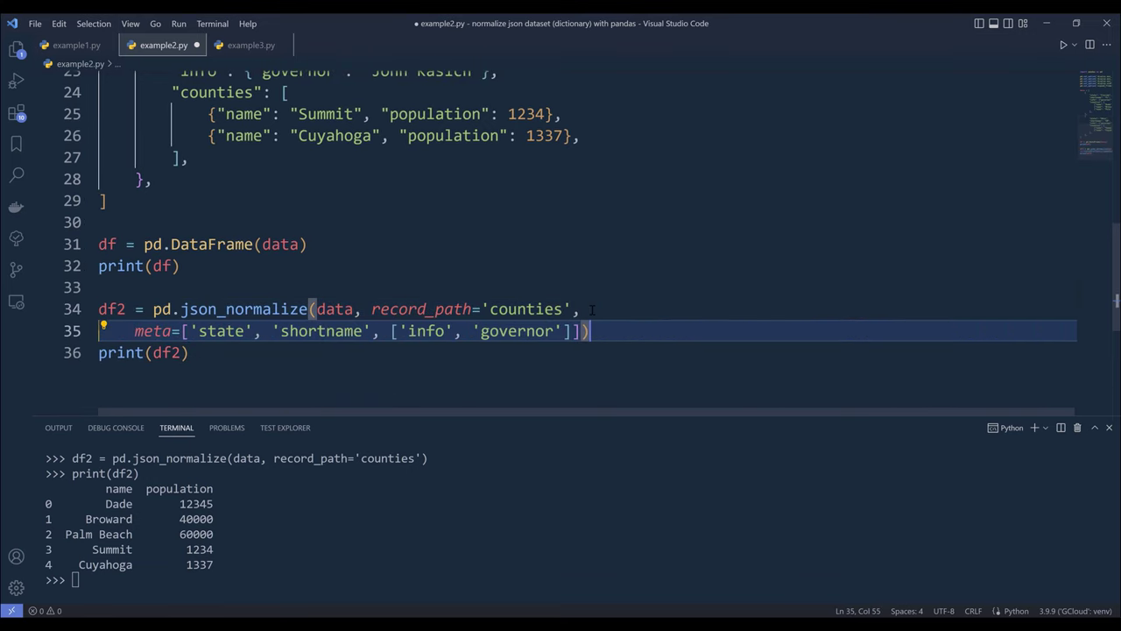
mouse_move(421, 308)
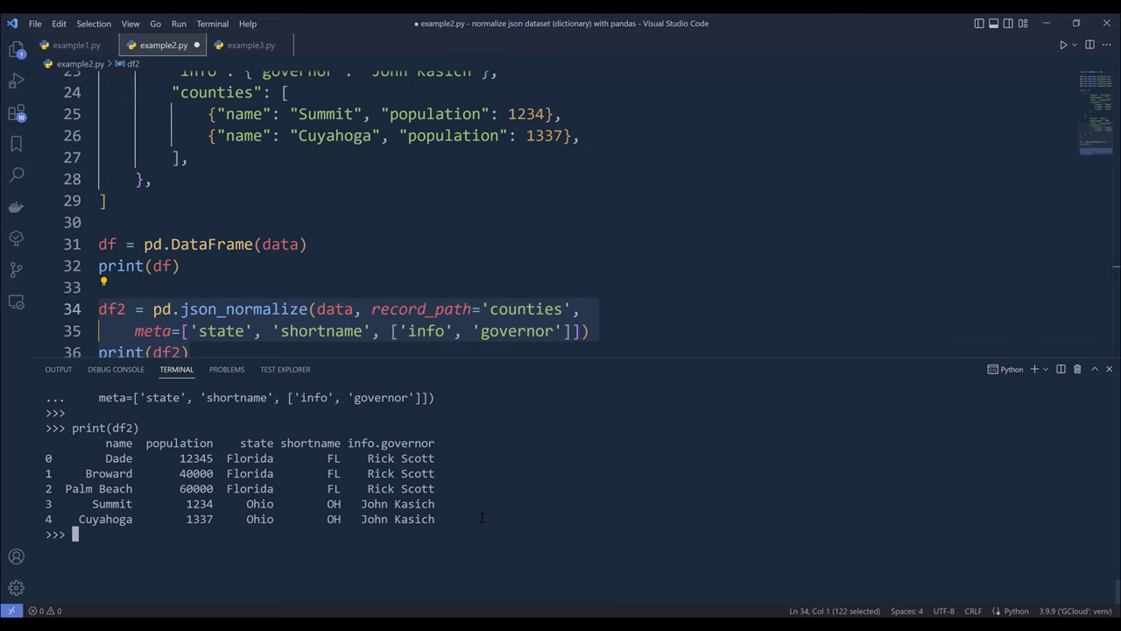
drag(91, 451, 455, 487)
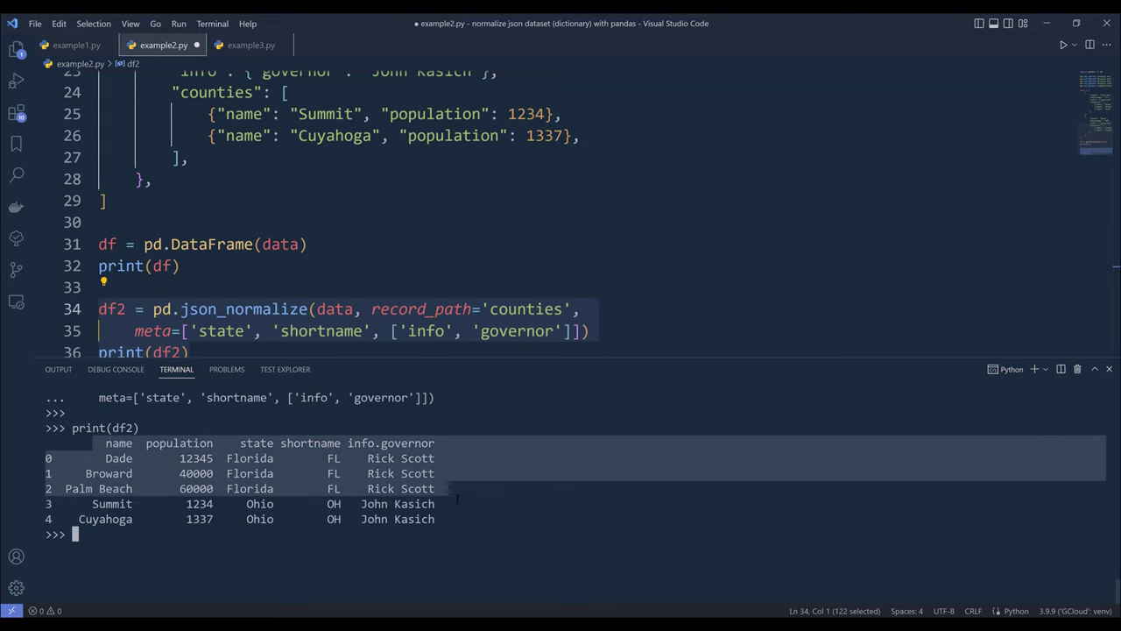